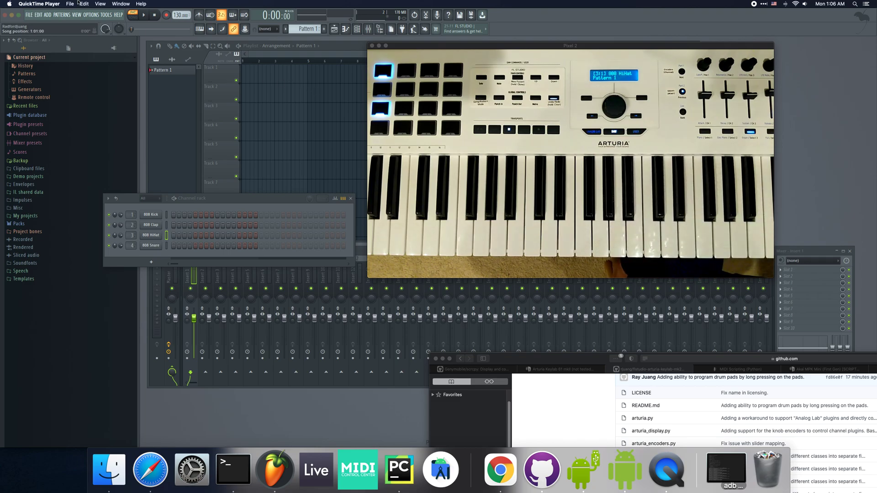
Step: Assign the Arturia Keylab mkII (MIDI) user script to the KeyLab mkII 61 MIDI input
{"action": "left_click", "coordinate": [90, 14]}
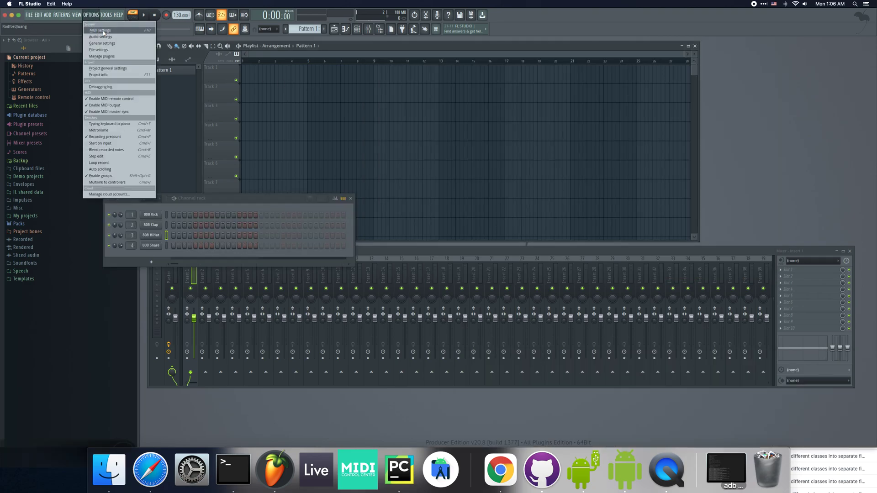
{"action": "left_click", "coordinate": [100, 30]}
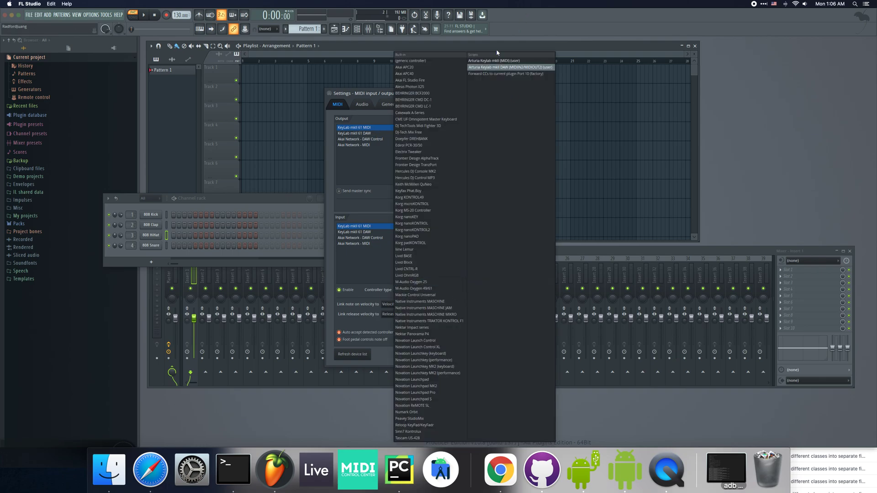
{"action": "left_click", "coordinate": [509, 60]}
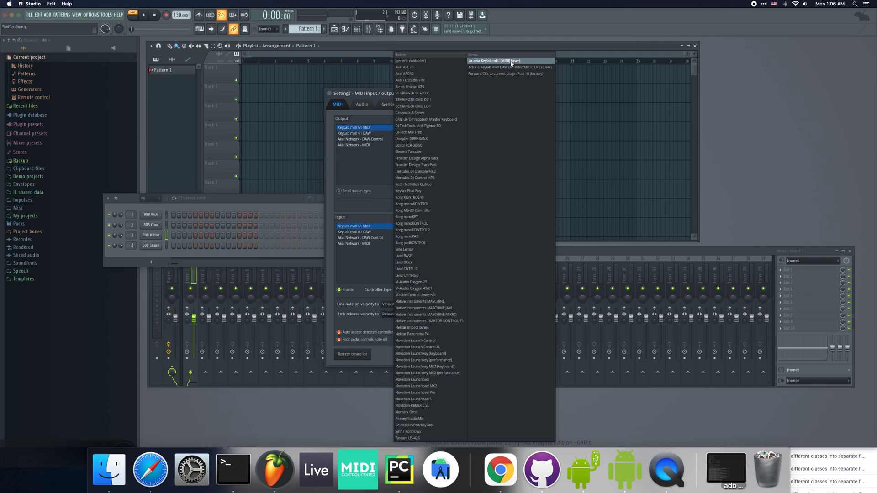
{"action": "left_click", "coordinate": [494, 60]}
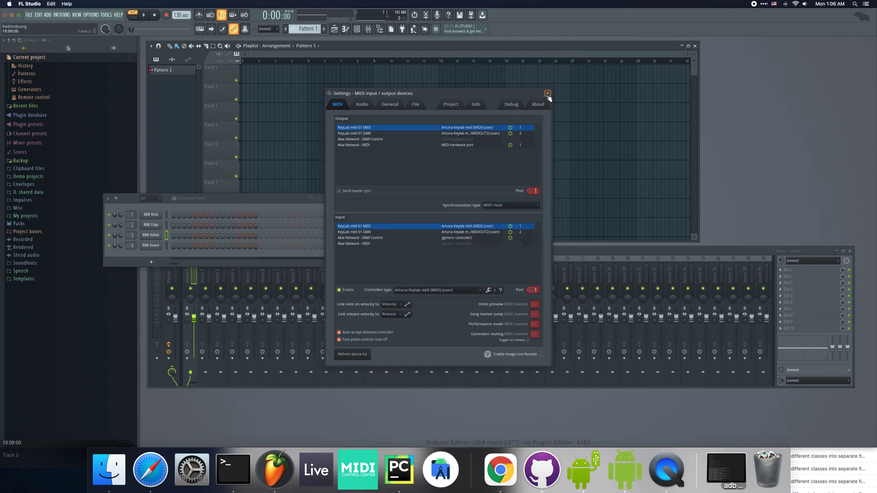
Step: Close the MIDI settings window to return to the playlist and channel rack
{"action": "left_click", "coordinate": [547, 92]}
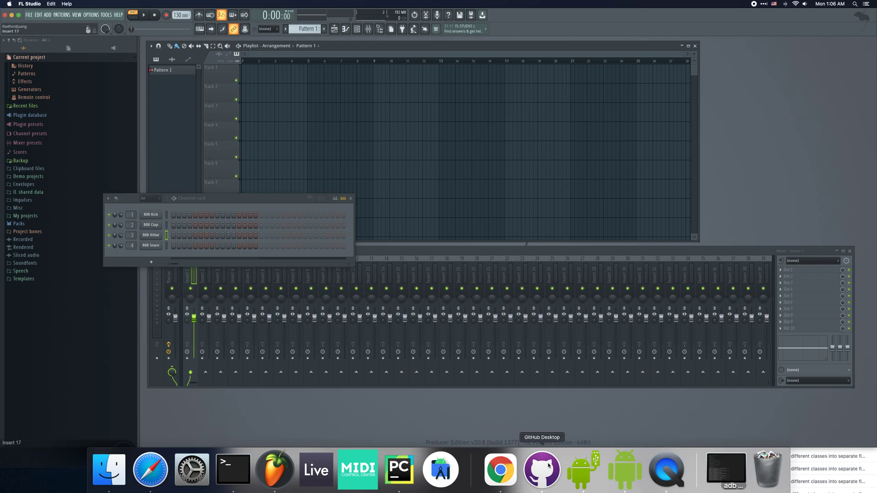
{"action": "mouse_move", "coordinate": [665, 470]}
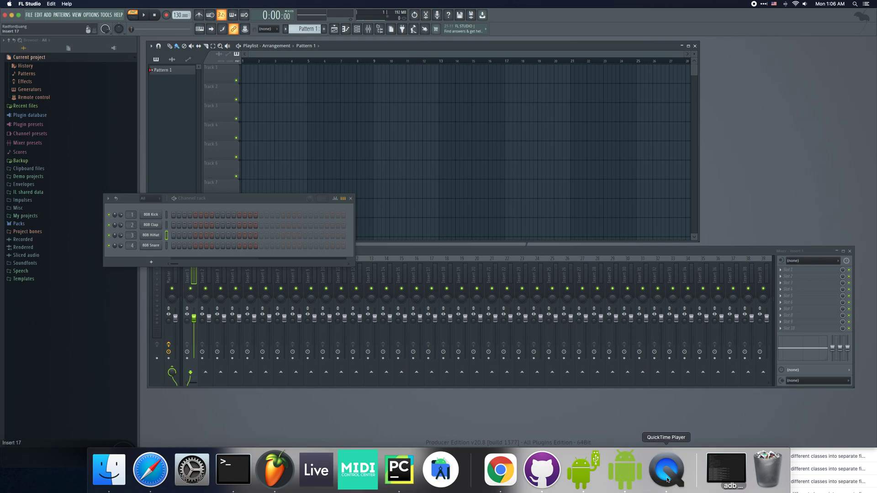
{"action": "mouse_move", "coordinate": [465, 453]}
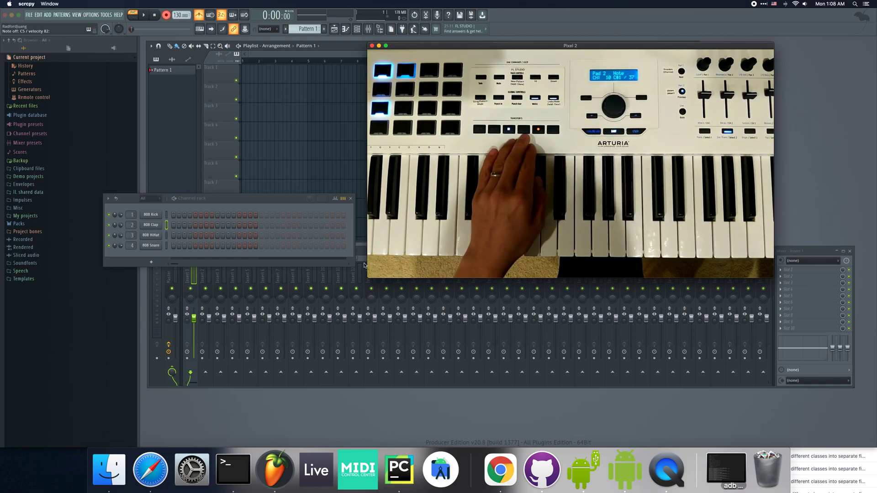
Step: Click in the FL Studio top toolbar while placing the pad recordings into the 808 Clap pattern
{"action": "left_click", "coordinate": [167, 15]}
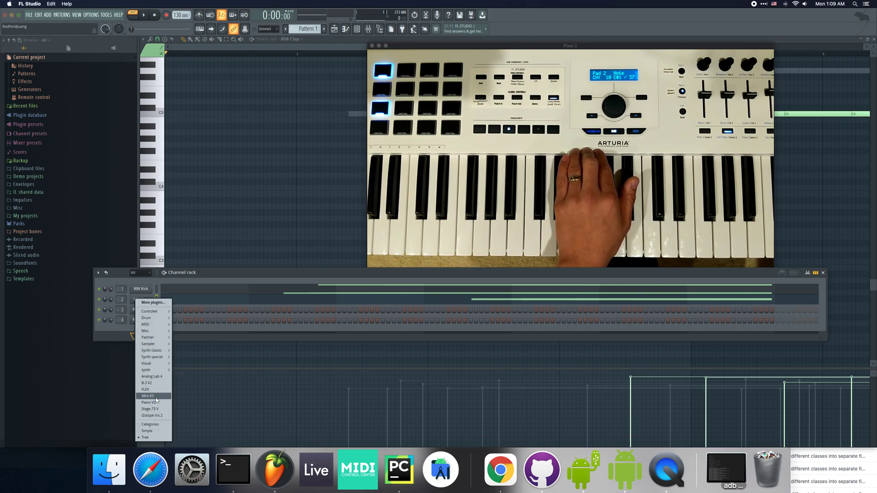
Step: Pick Piano V2 from the channel rack's plugin list to load it
{"action": "left_click", "coordinate": [149, 402]}
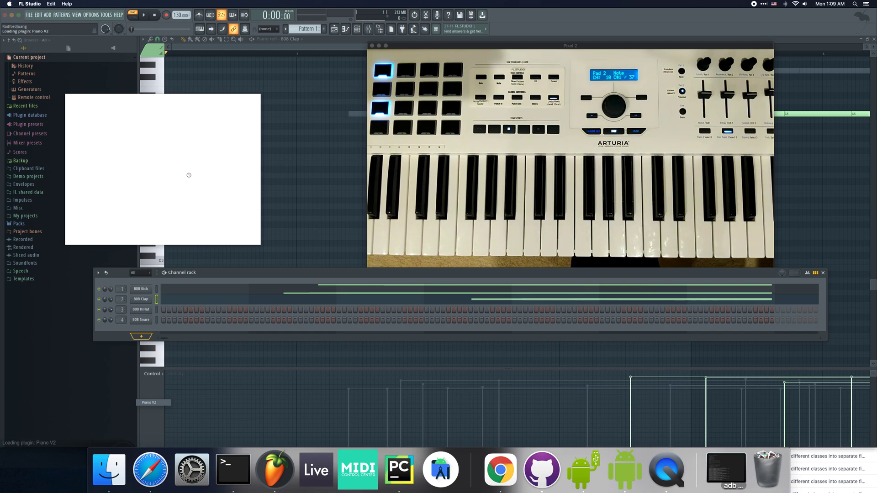
{"action": "mouse_move", "coordinate": [279, 277]}
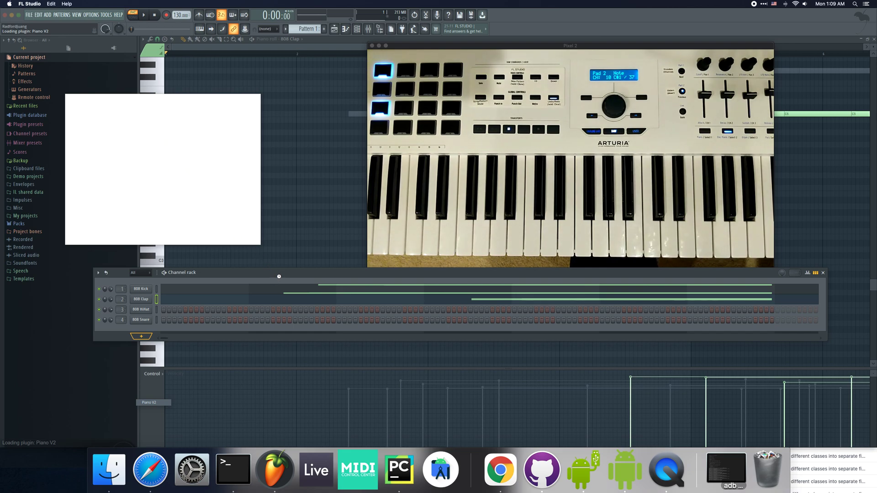